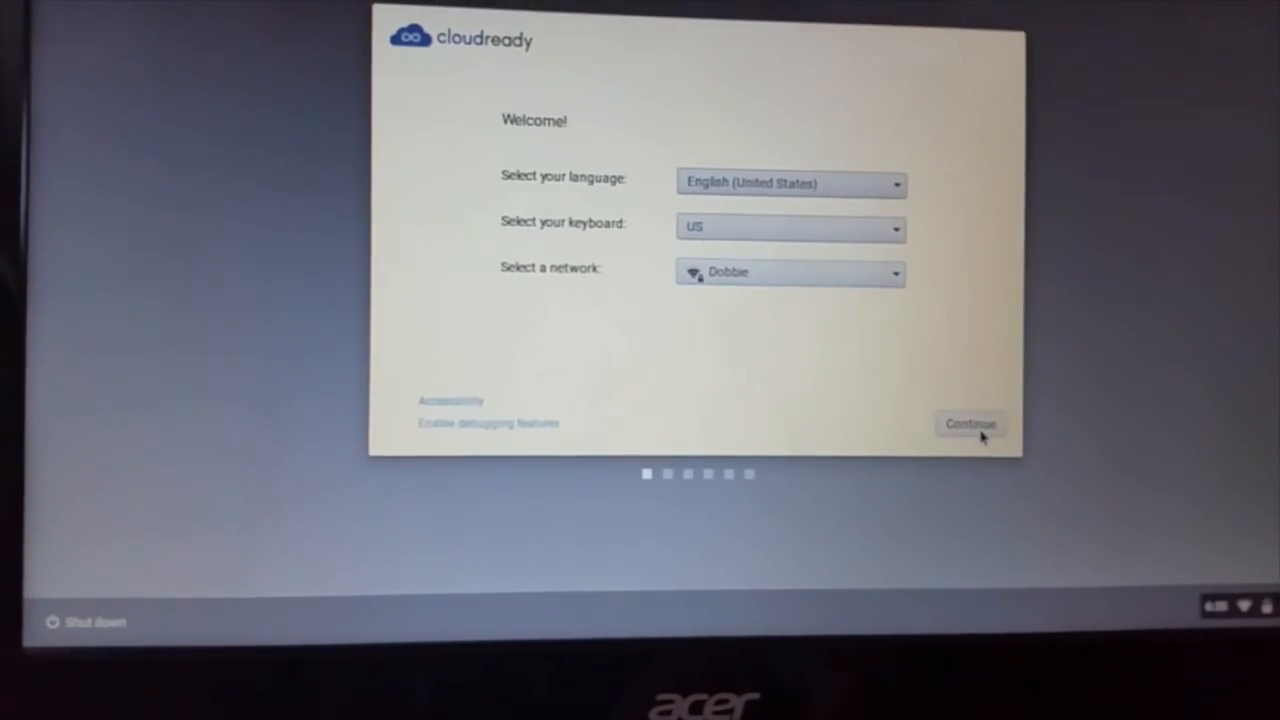
# Keep English (United States), US keyboard and the connected Wi-Fi, then continue
pyautogui.click(969, 423)
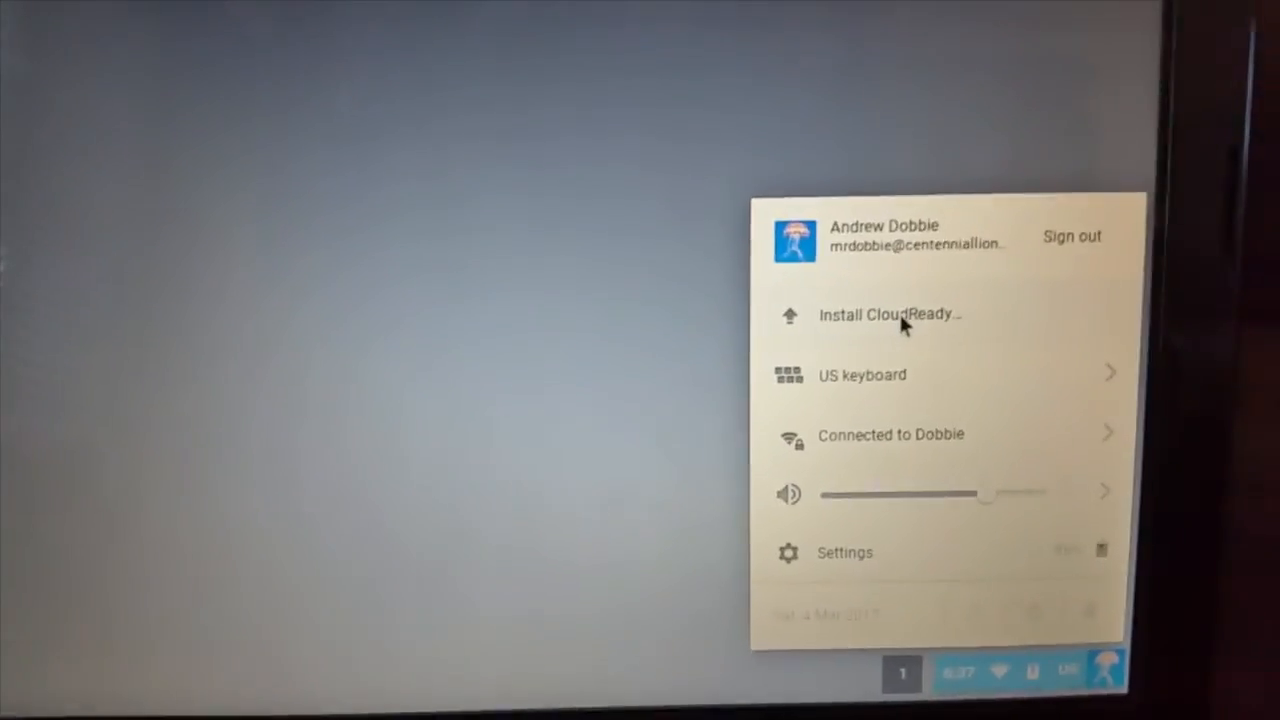
# Launch Install CloudReady from the tray and proceed past the backup warning
pyautogui.click(888, 314)
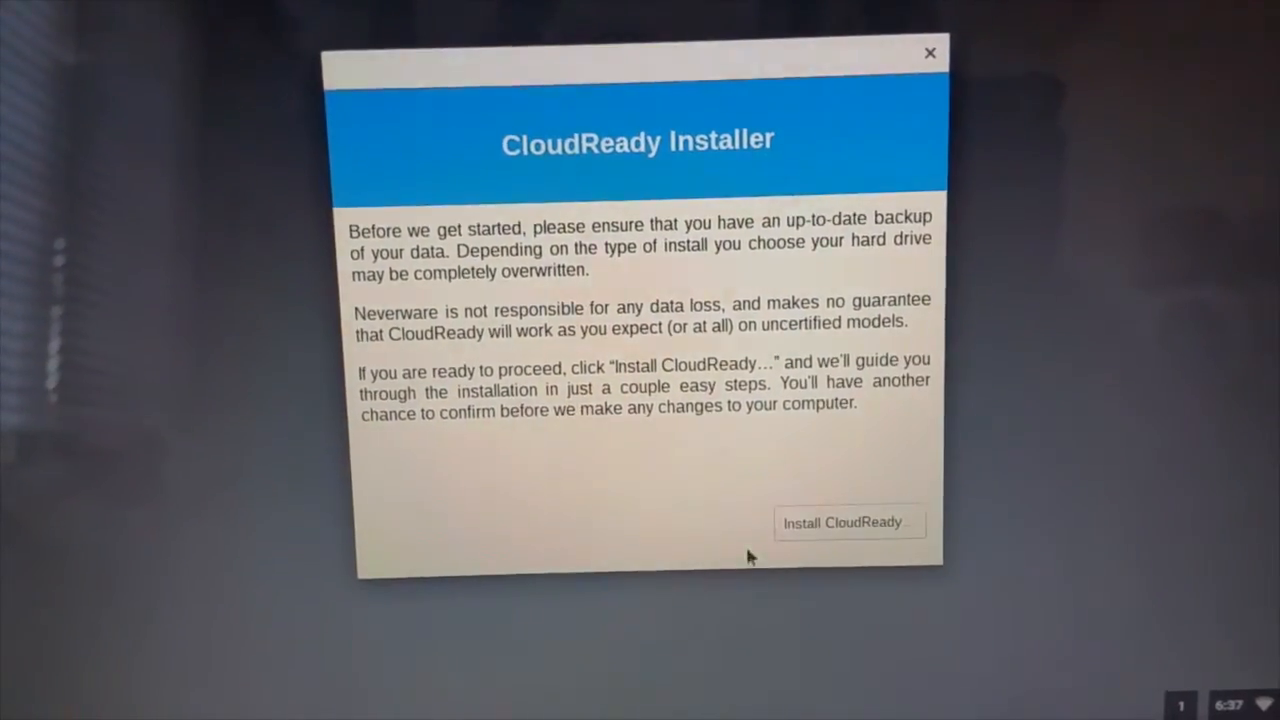
pyautogui.click(843, 522)
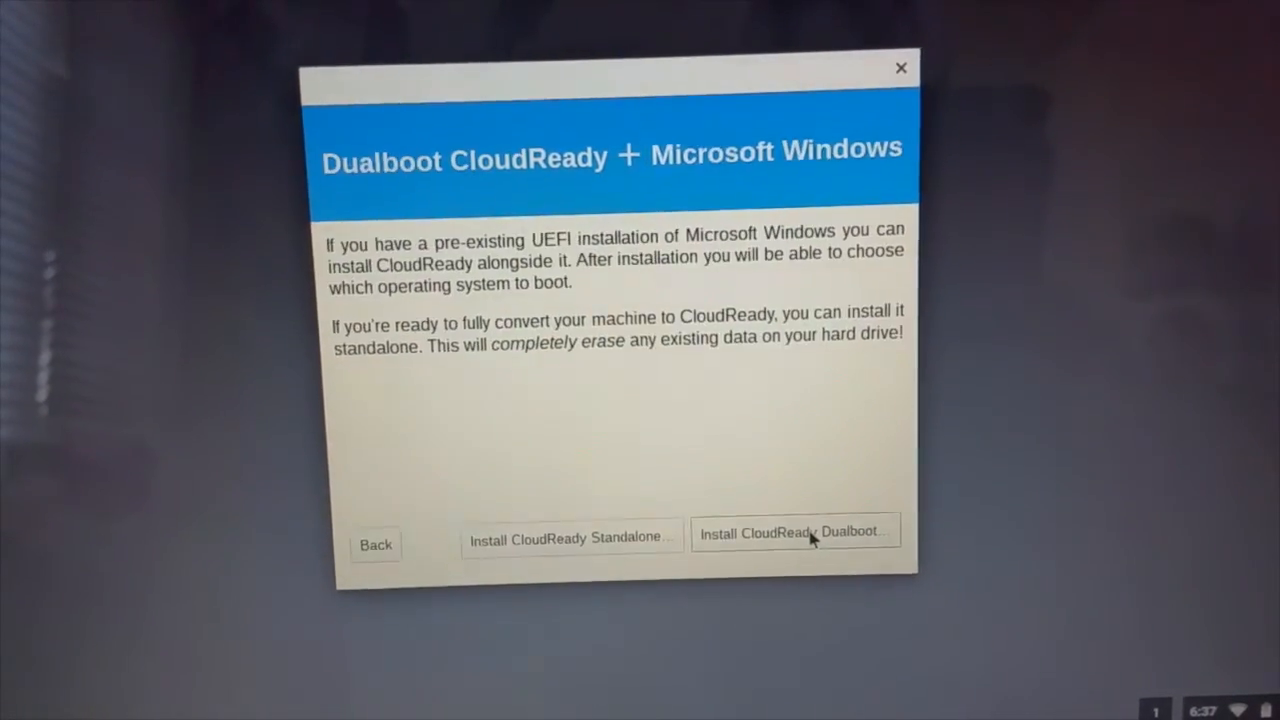